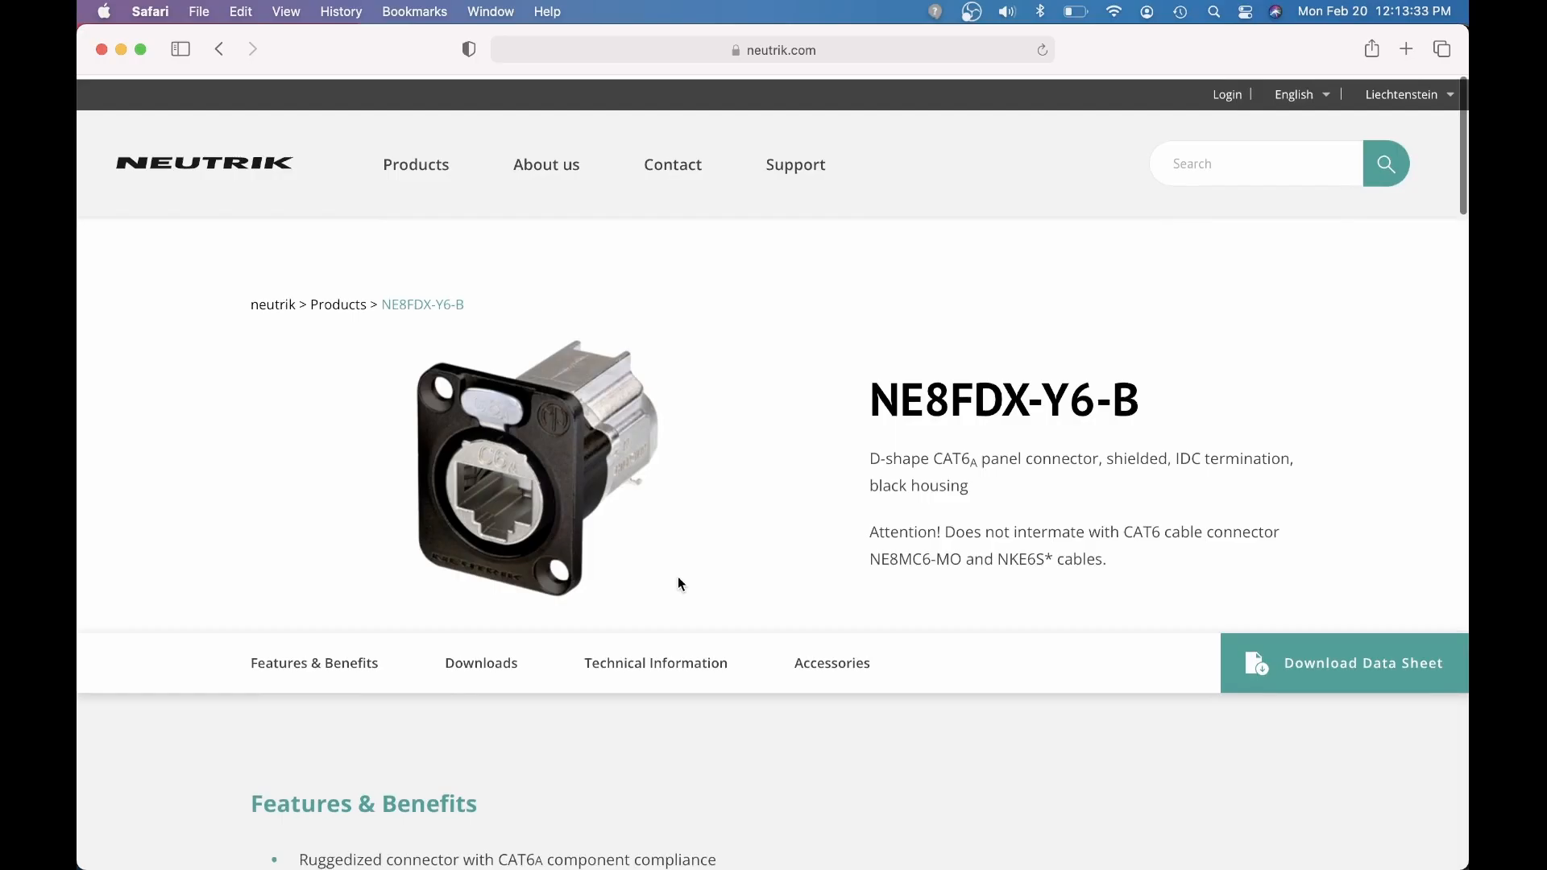
# Place a red text box beneath the scribbles reading "No disassemble."
pyautogui.click(1362, 663)
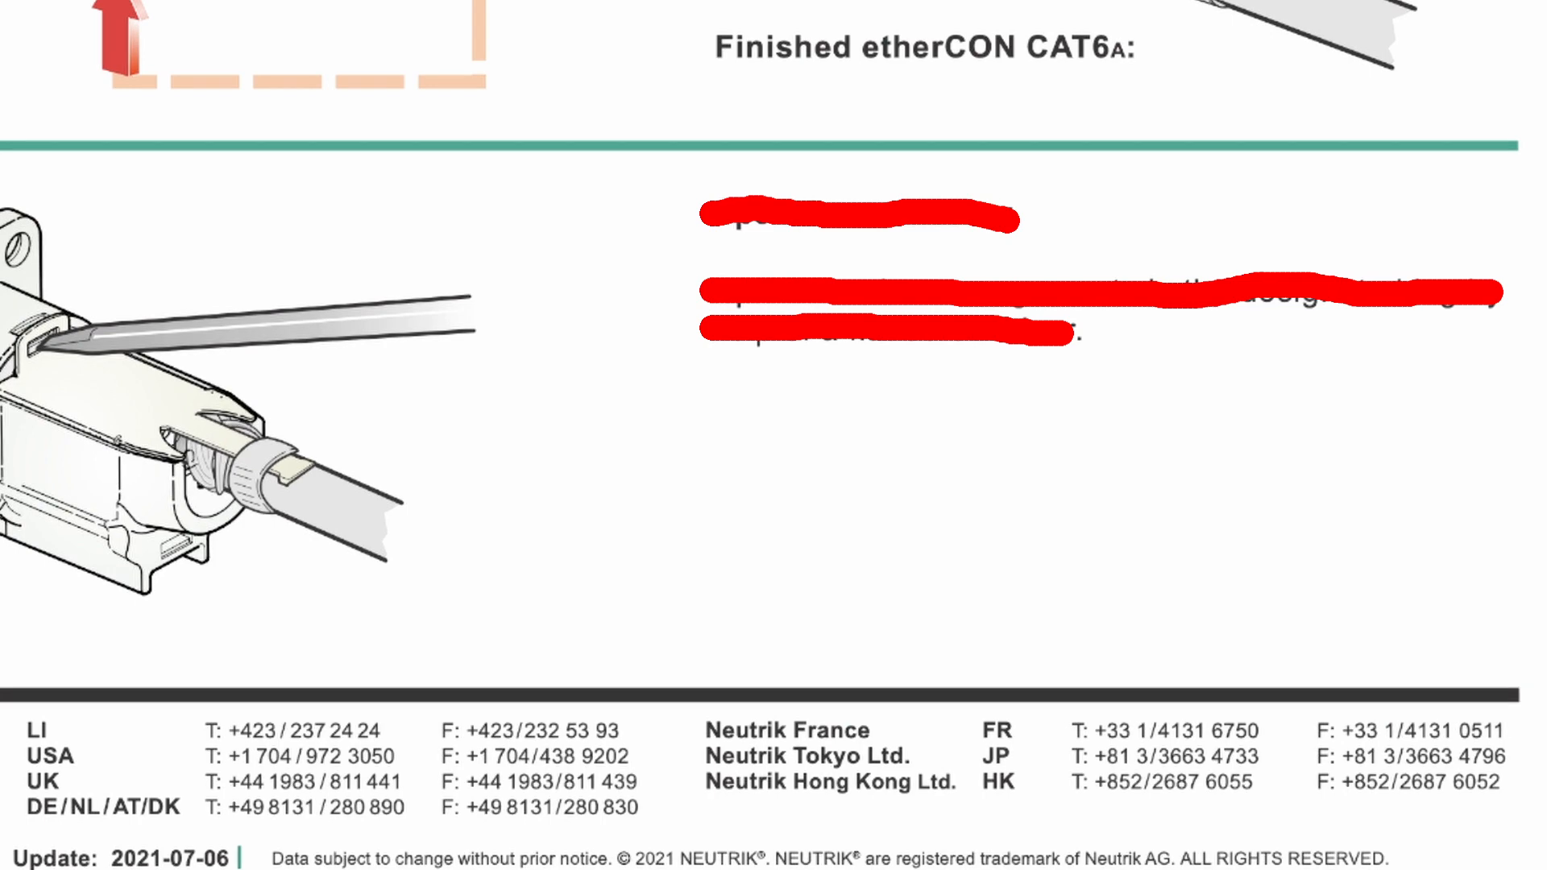
pyautogui.write('No')
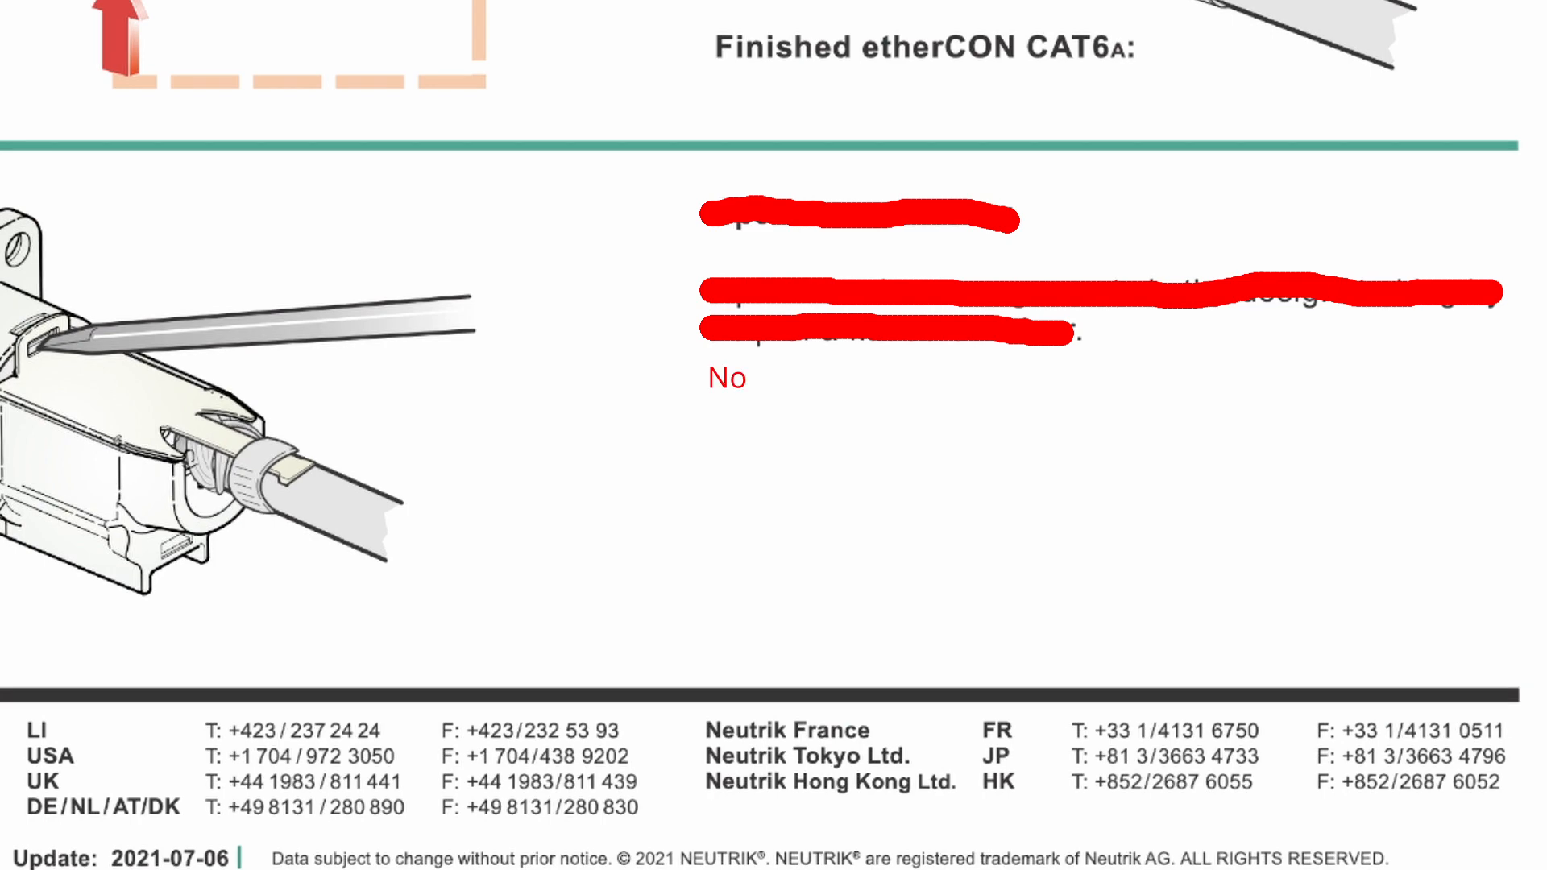
pyautogui.write('disassemble.')
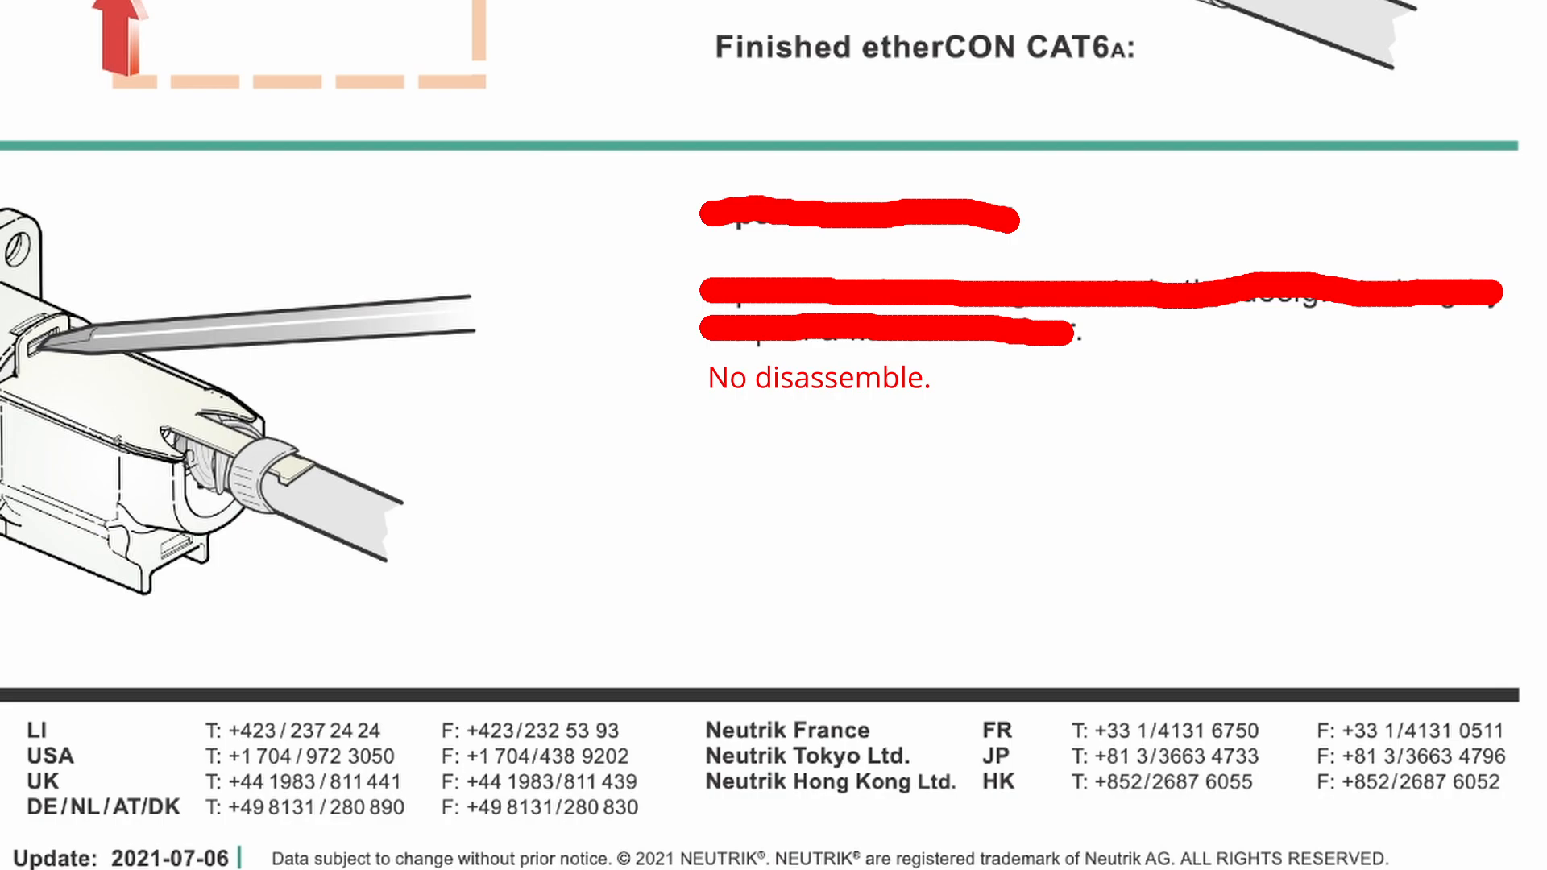